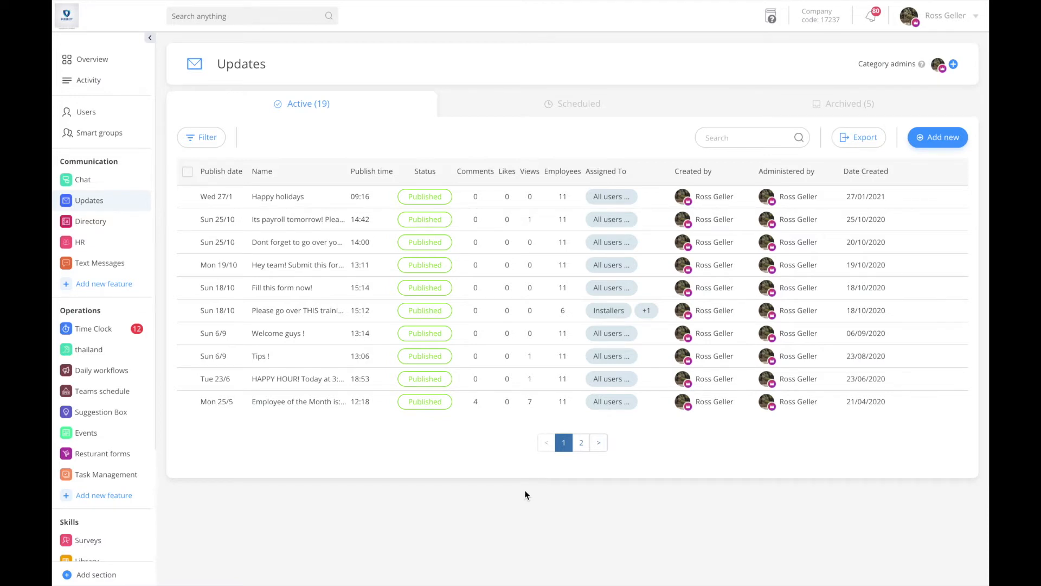
mouse_move(528, 452)
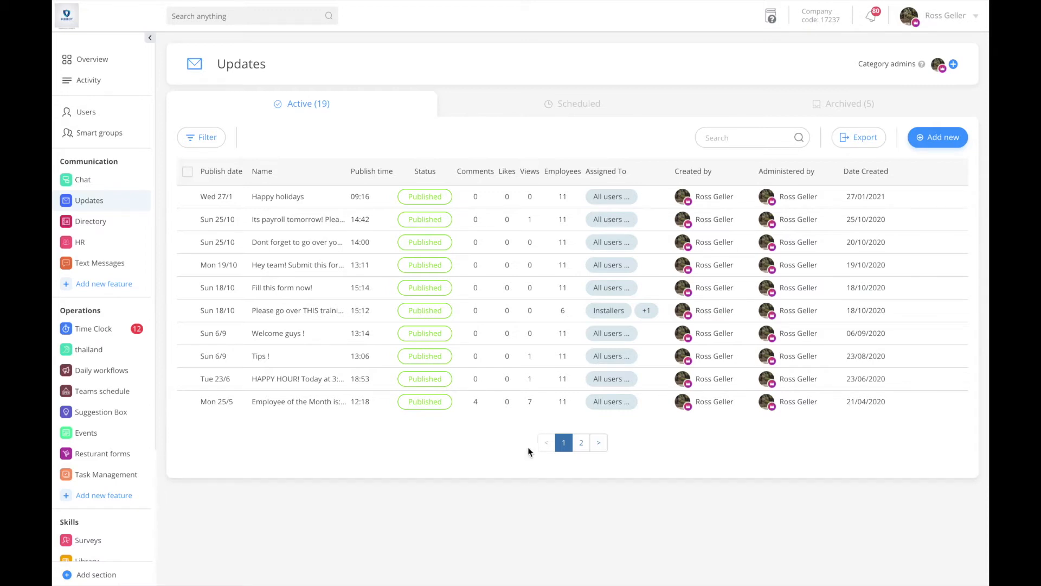
mouse_move(387, 279)
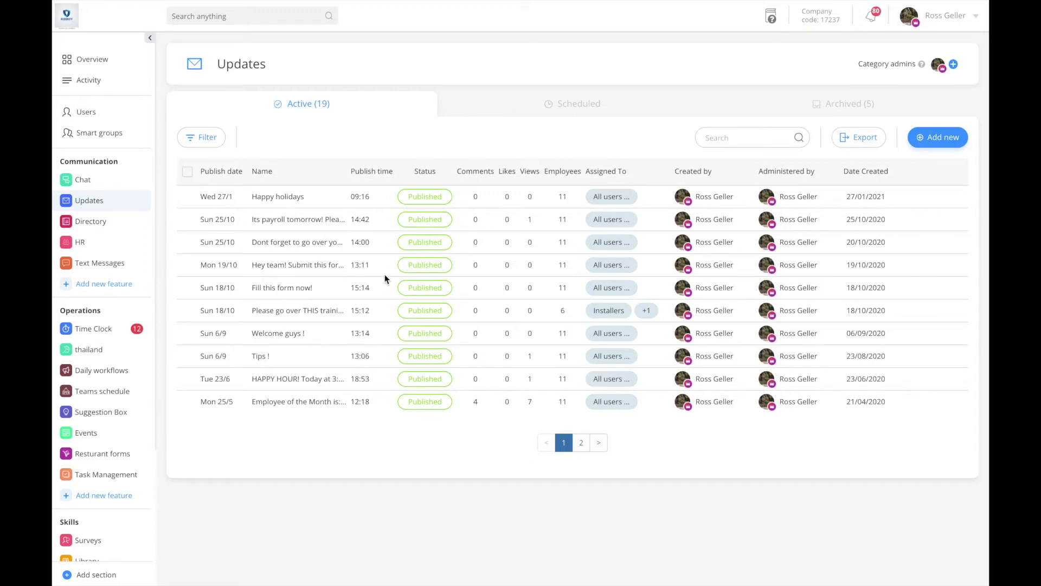
mouse_move(409, 270)
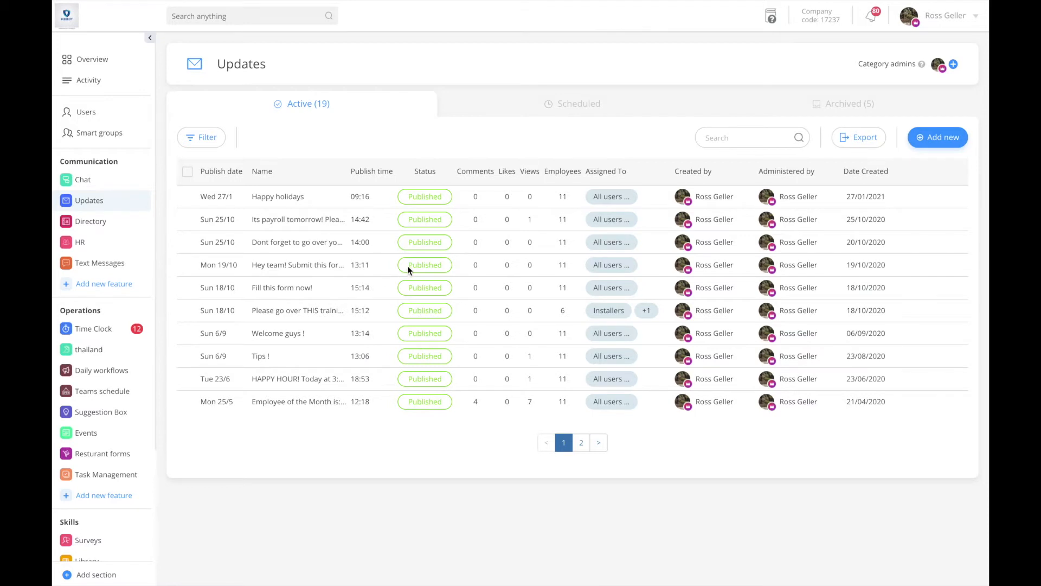
mouse_move(429, 387)
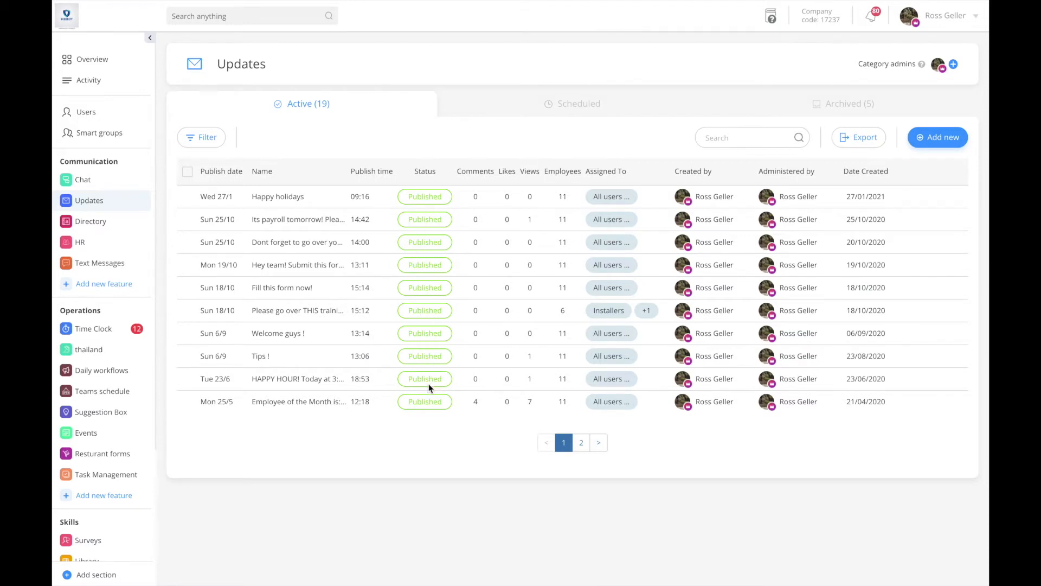
mouse_move(547, 376)
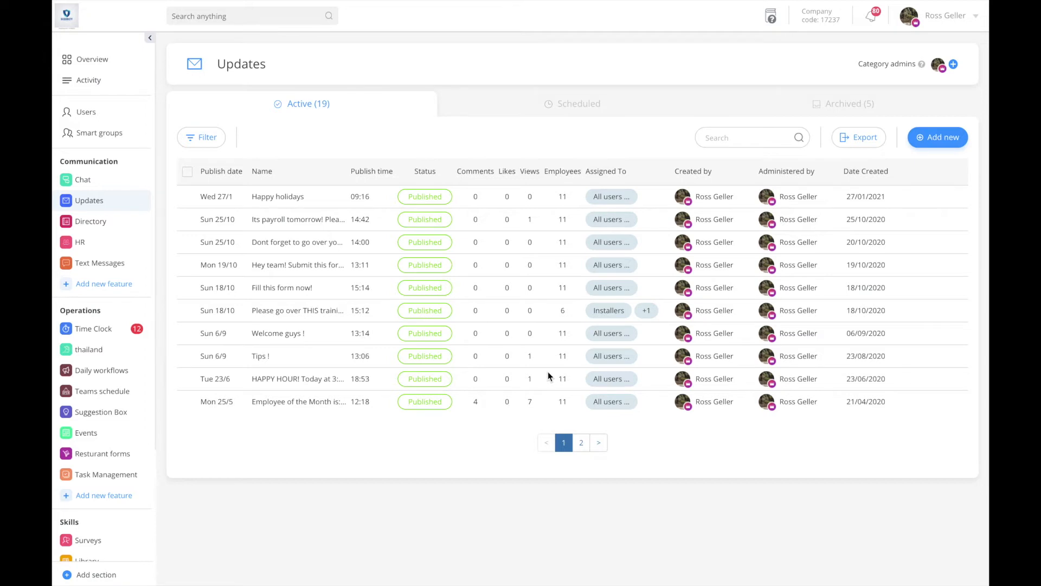
mouse_move(903, 208)
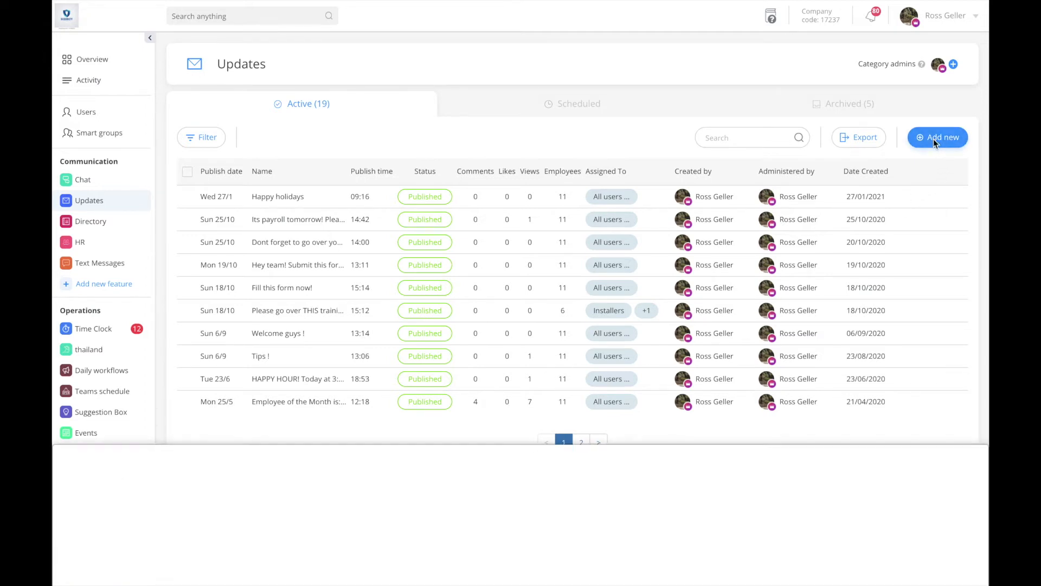
Step: Add a new update and begin it from a blank draft
left_click(937, 137)
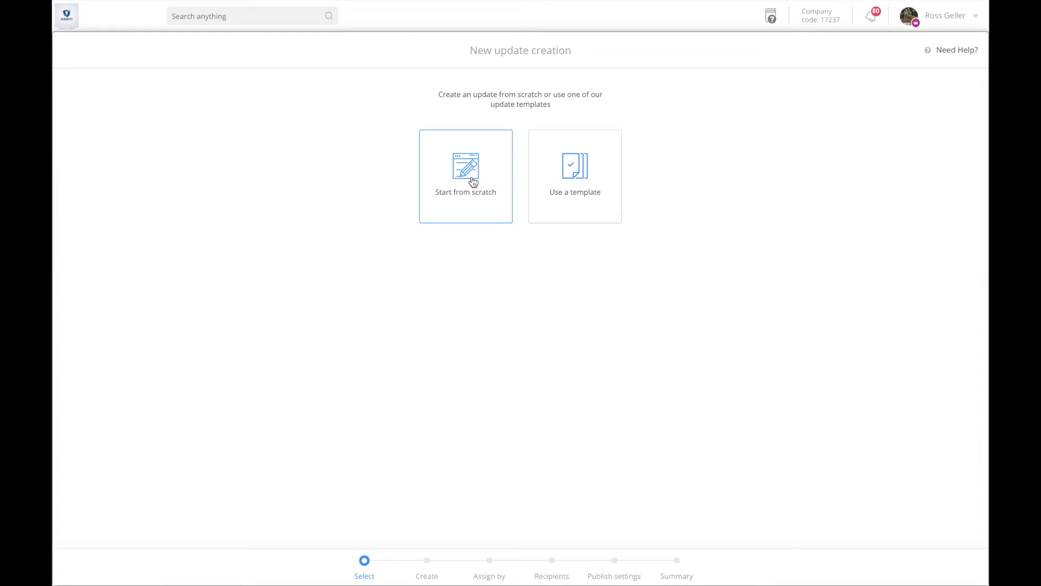
left_click(466, 176)
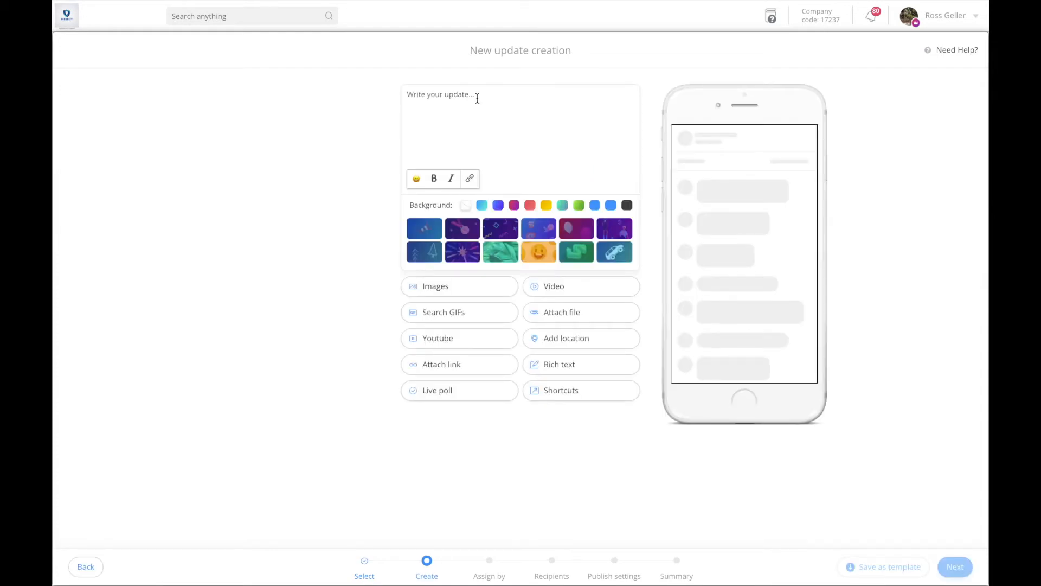
Step: Write 'Important announcement!' in the update box and make it bold
type("Important announcement!")
type("Toda's sale is going to include 15% off all purchases !!!")
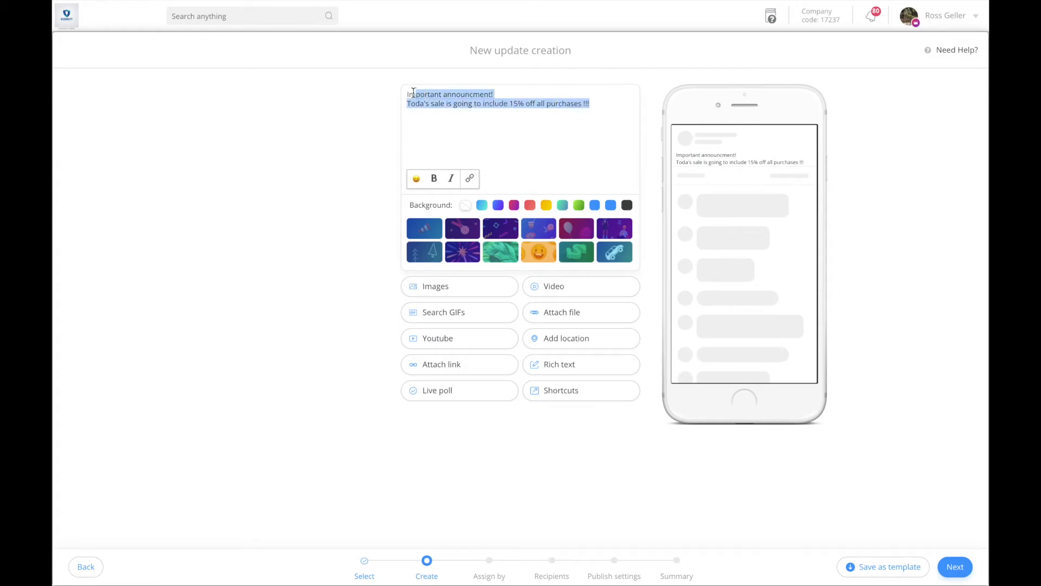
left_click(433, 178)
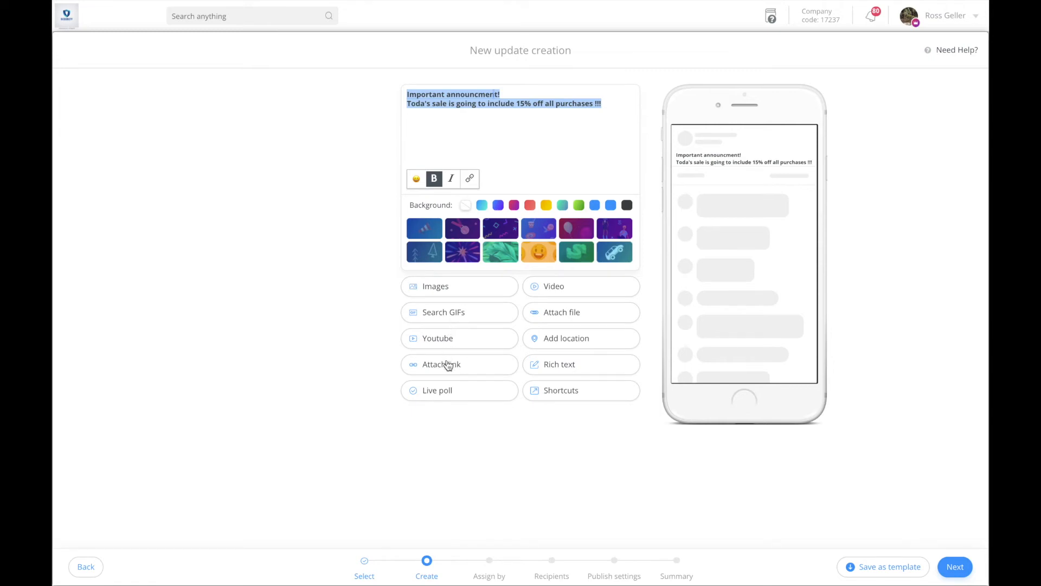
mouse_move(467, 305)
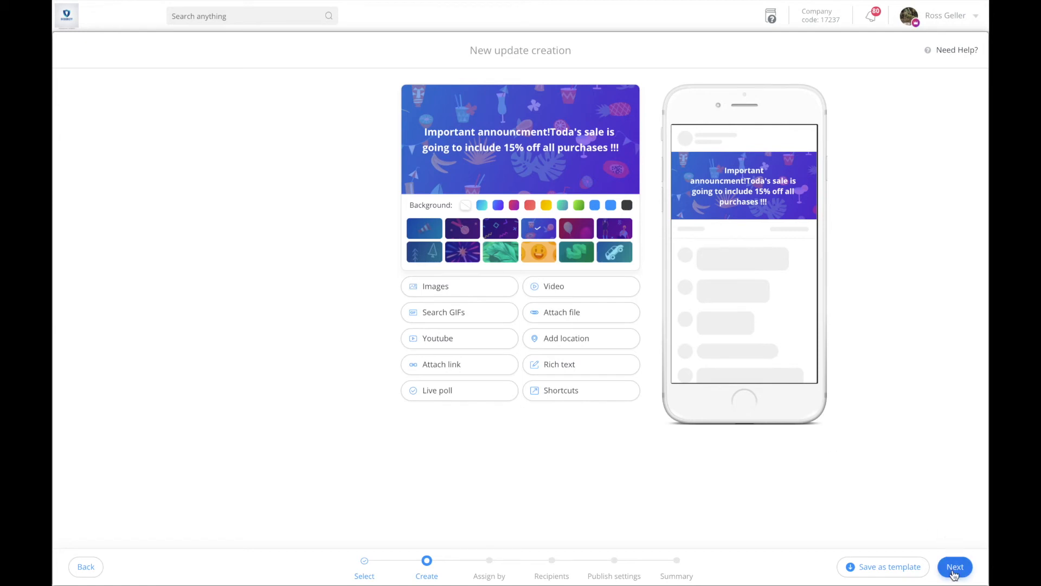
Step: Publish via Smart Groups to the All users group and confirm on the Summary page
left_click(954, 566)
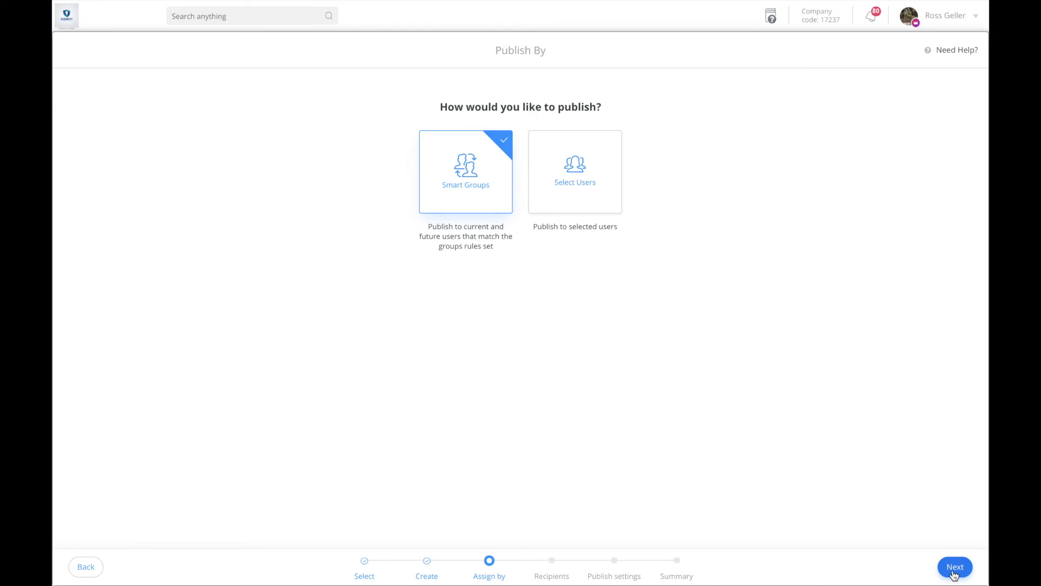
left_click(954, 566)
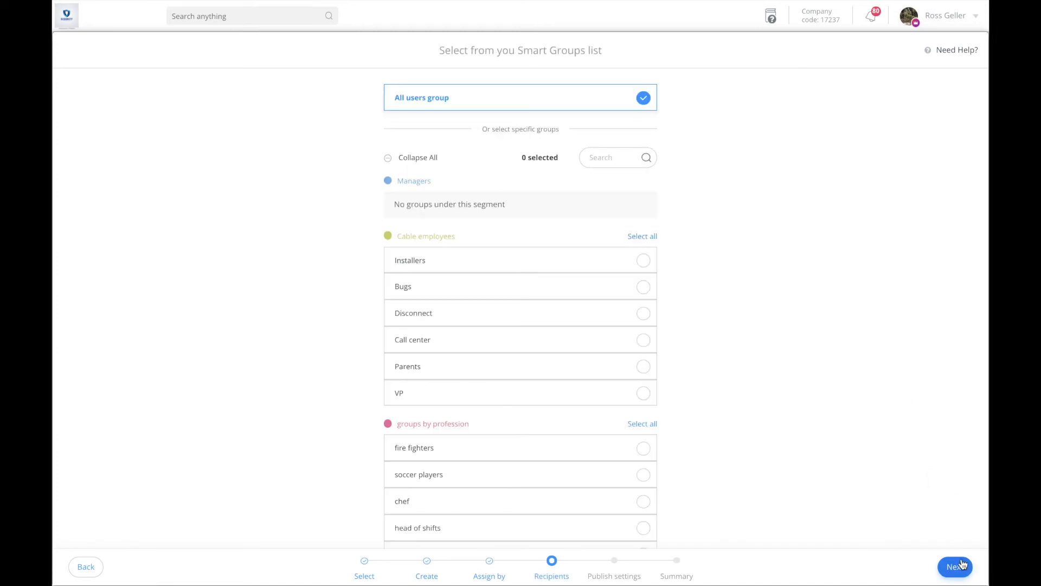
left_click(954, 566)
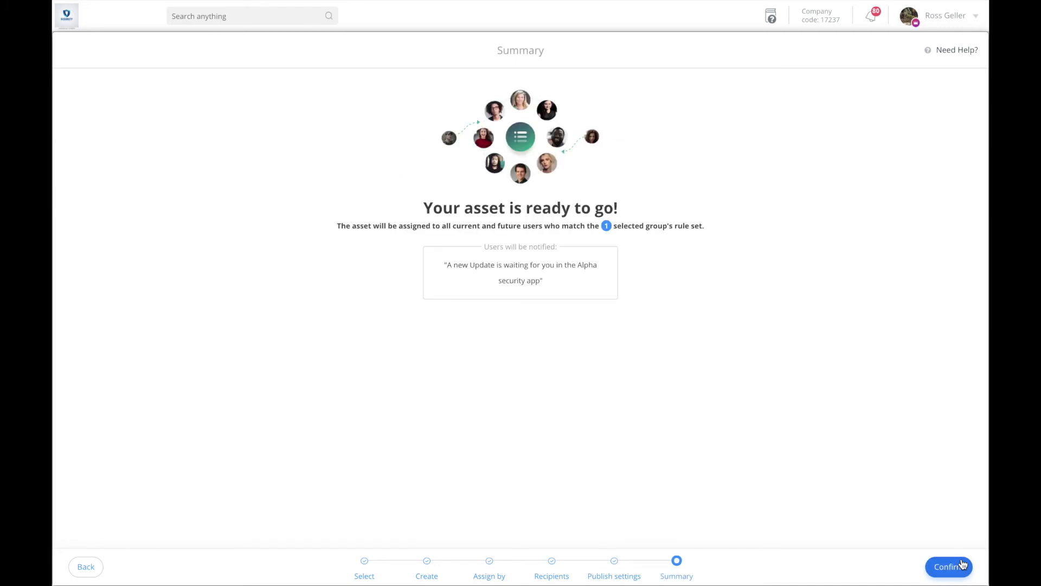
left_click(949, 566)
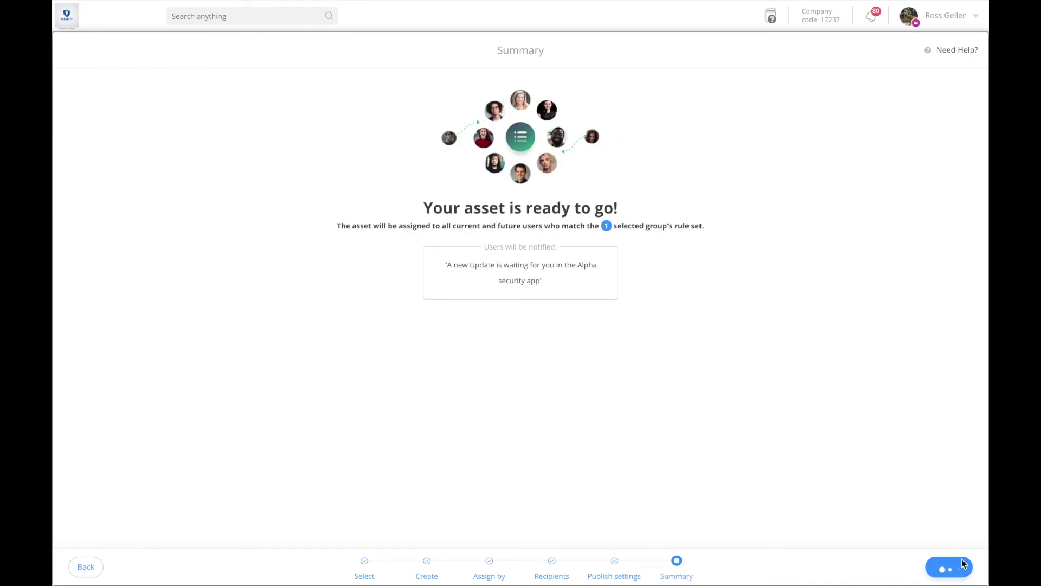
left_click(948, 566)
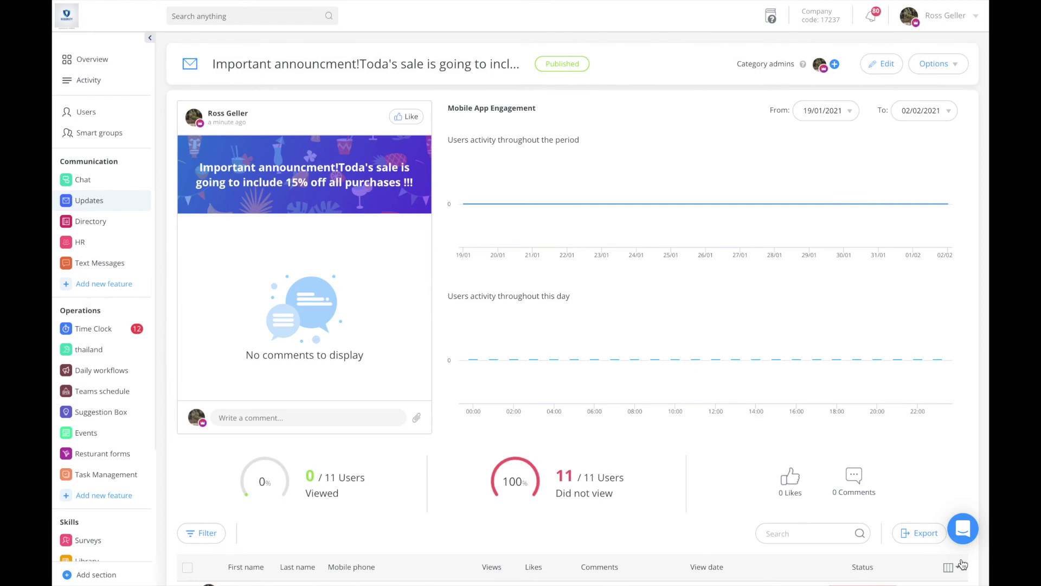
mouse_move(670, 204)
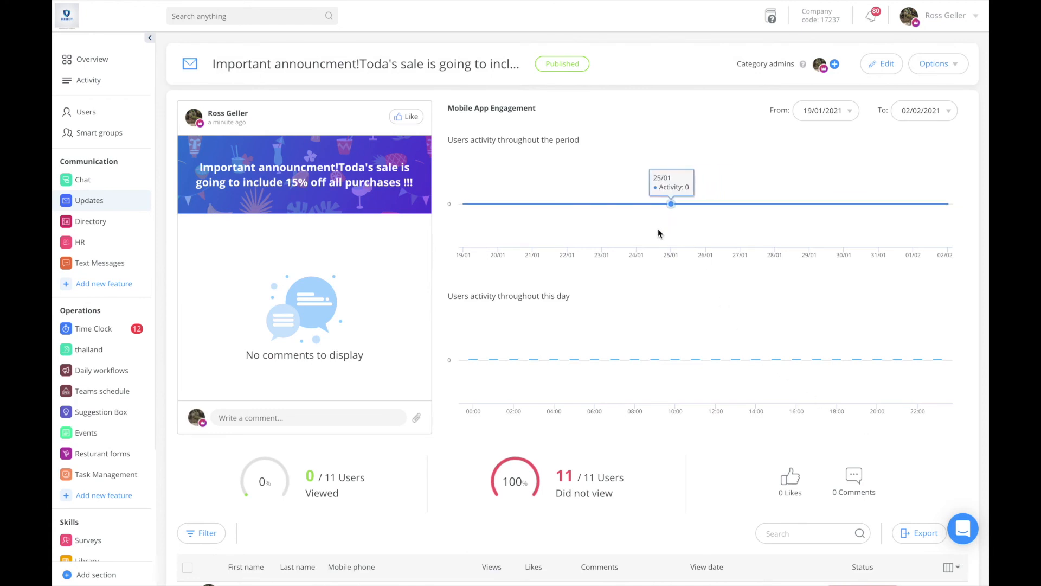
Step: Scroll down to the recipients table showing each user's not-viewed status
scroll("down", 3)
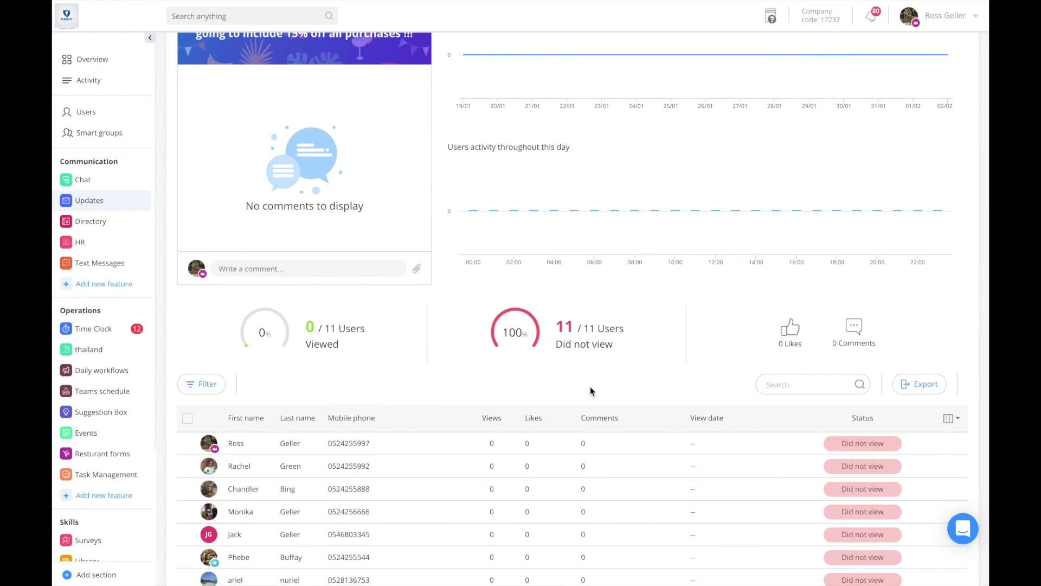
mouse_move(705, 6)
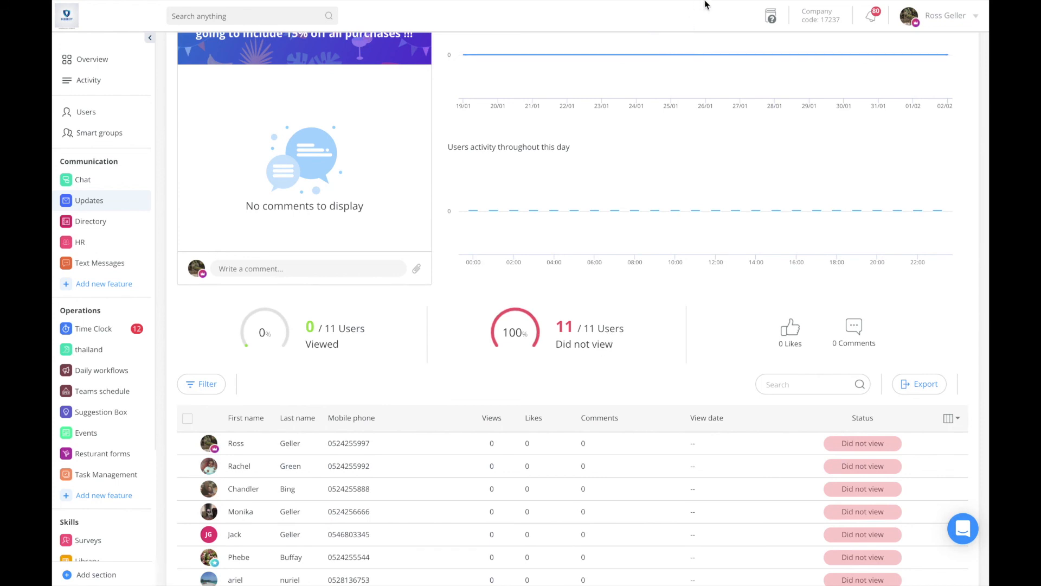